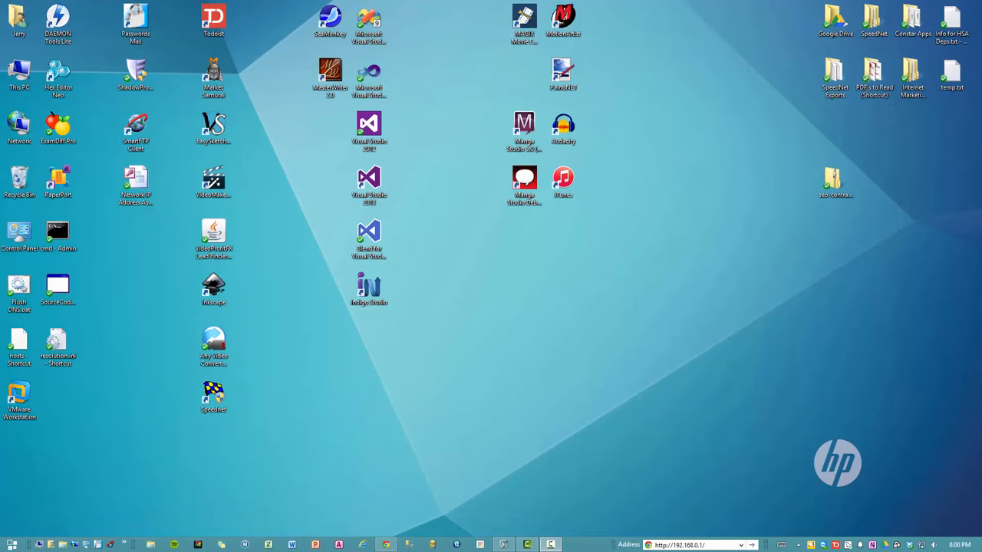
mouse_move(785, 514)
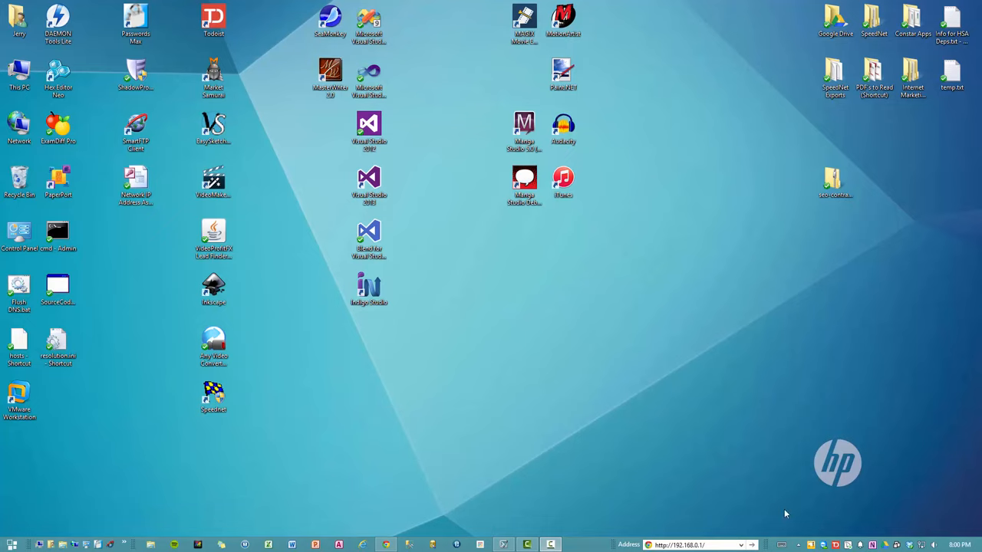
mouse_move(712, 548)
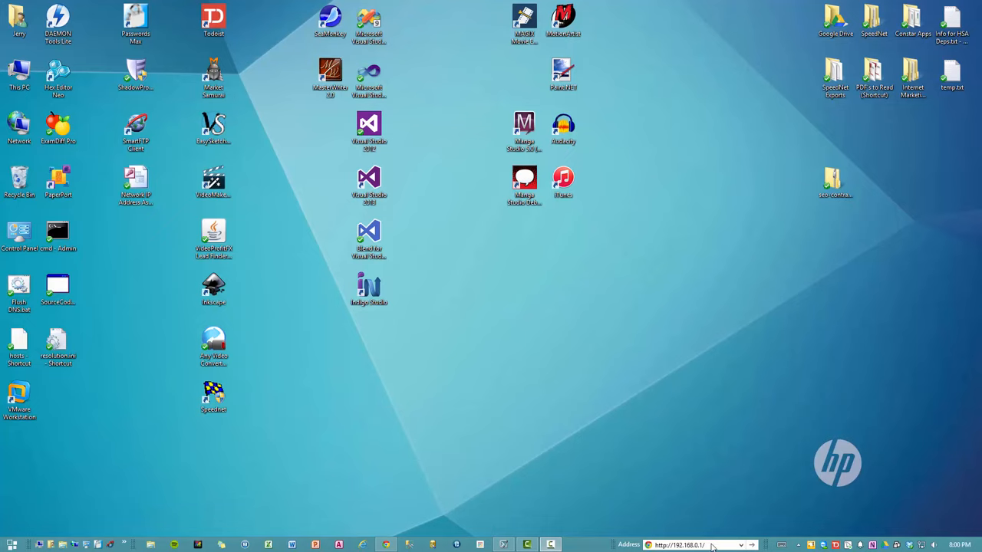
mouse_move(408, 545)
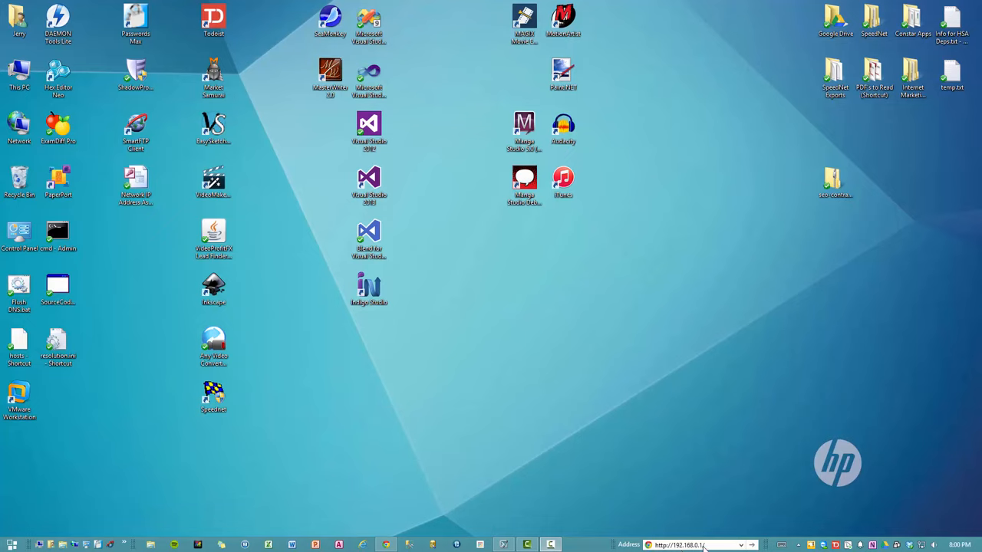
mouse_move(684, 485)
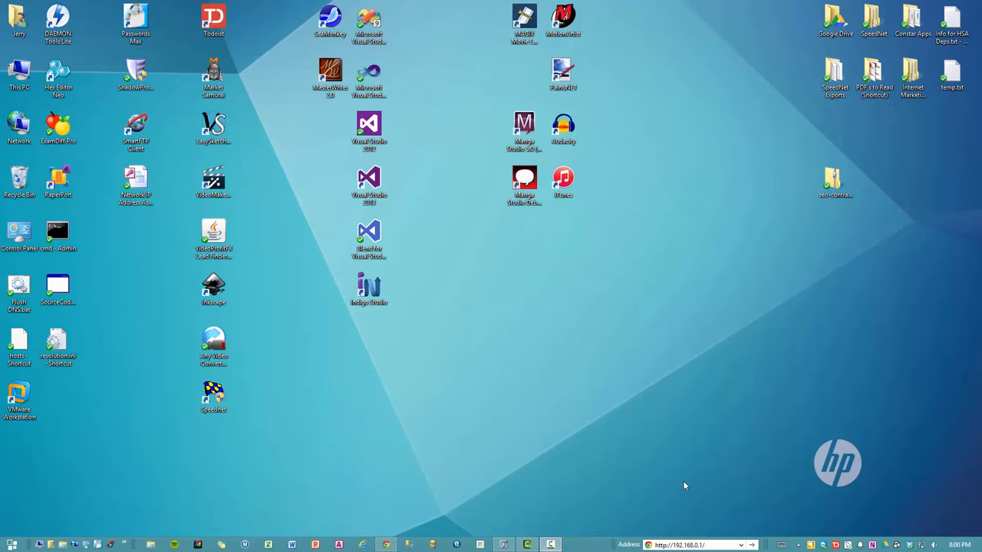
mouse_move(703, 545)
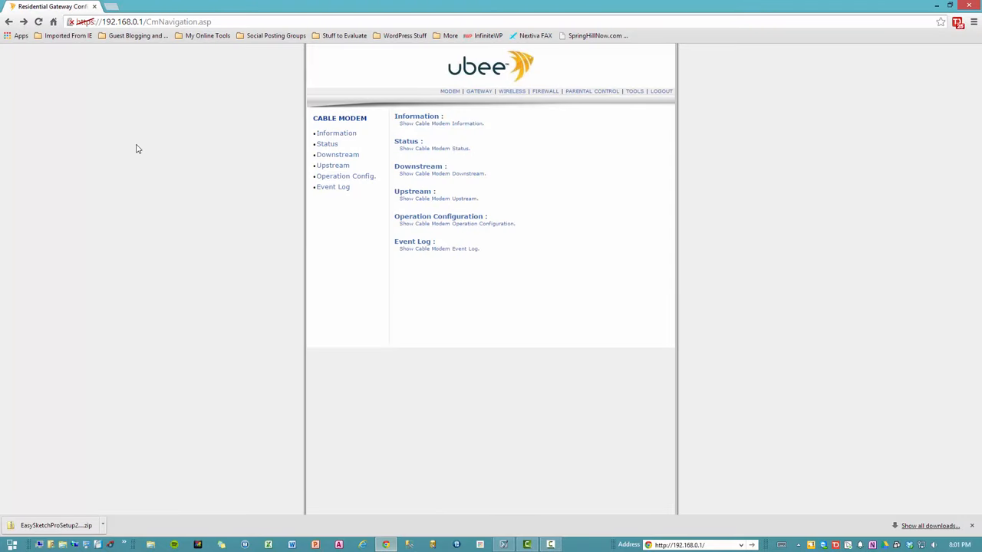
mouse_move(508, 158)
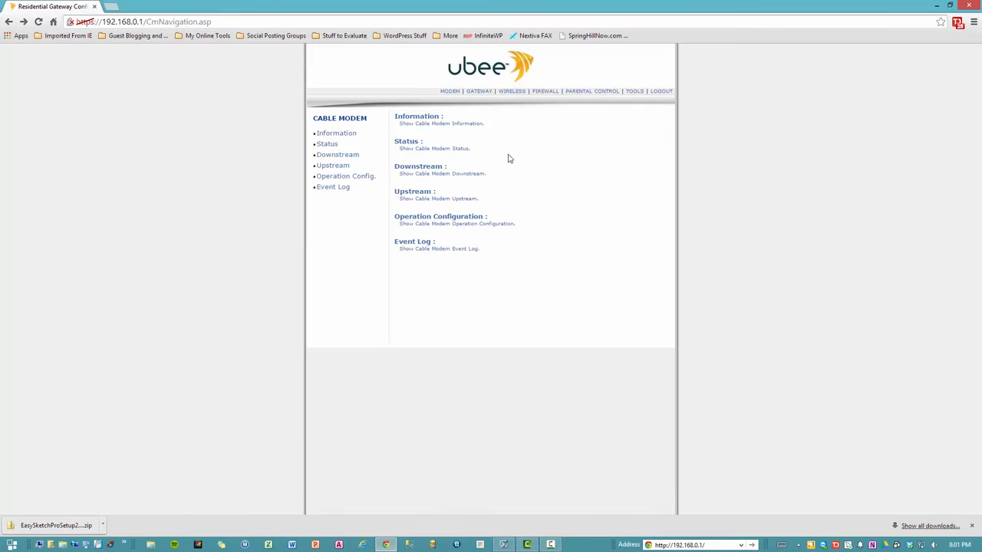
mouse_move(240, 147)
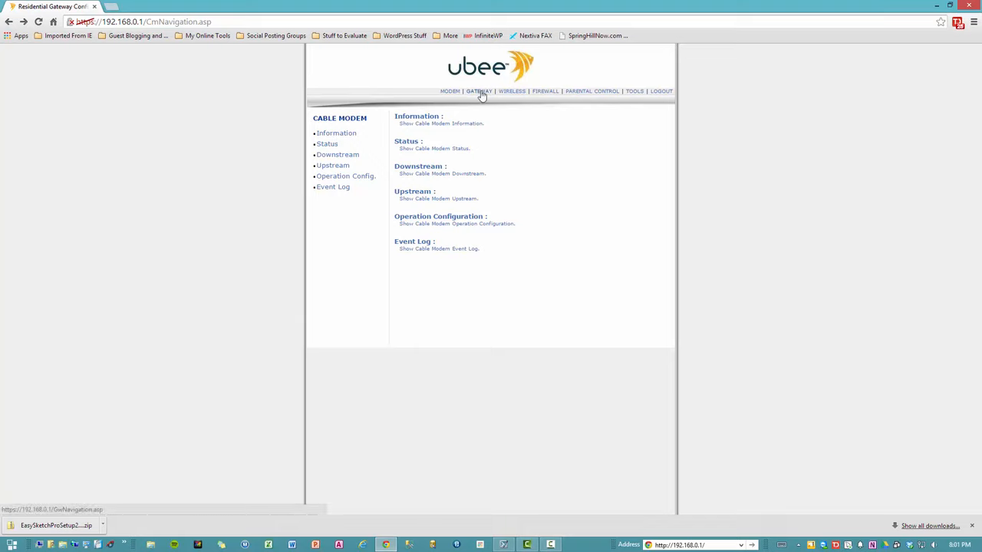
- Show the Gateway overview page of the Ubee router admin interface
click(479, 93)
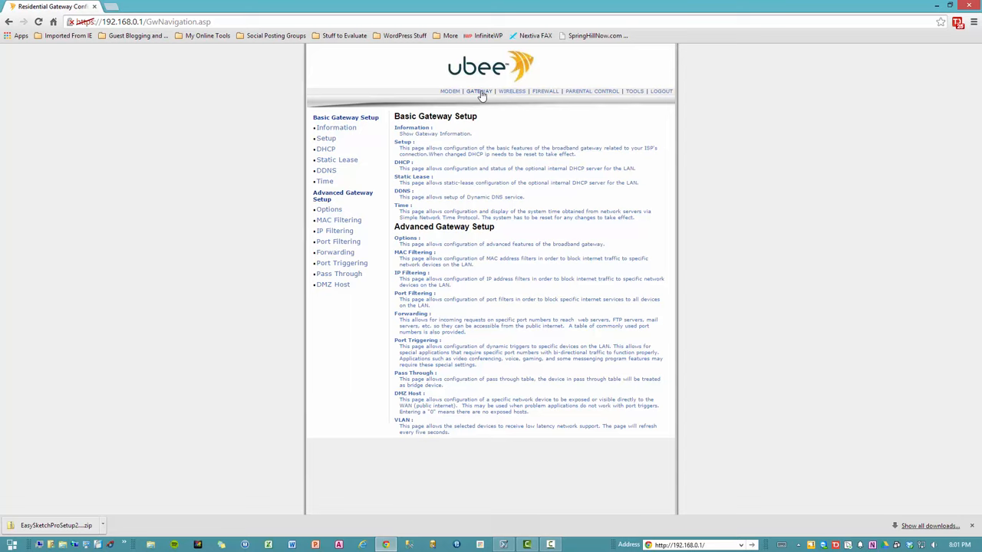
mouse_move(322, 153)
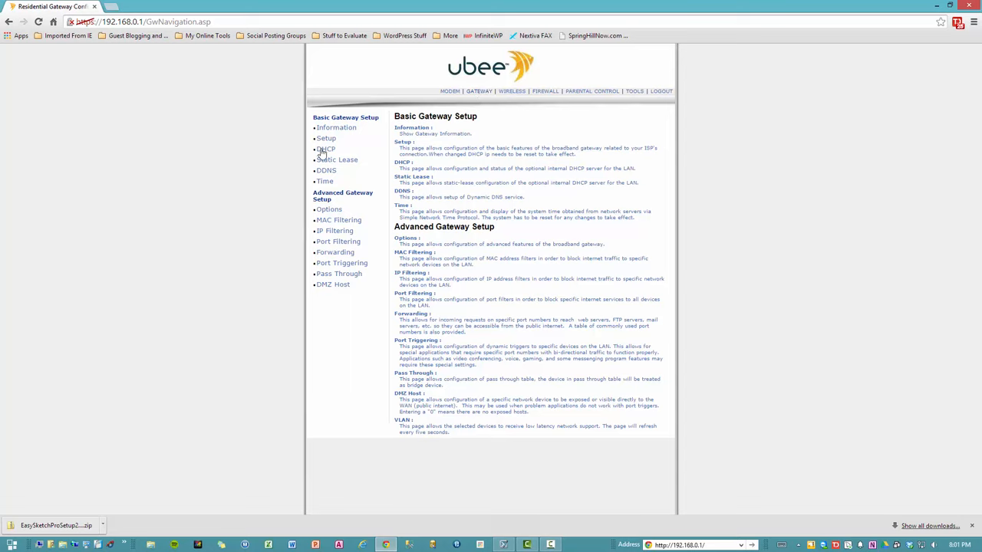
- Show the Gateway DHCP page and review the DHCP server settings and client list
click(325, 149)
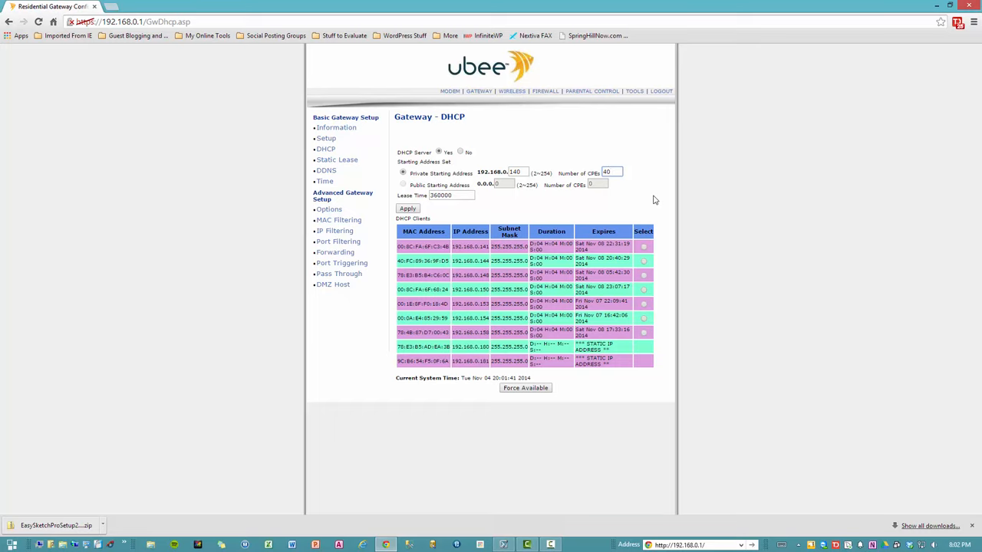
click(611, 172)
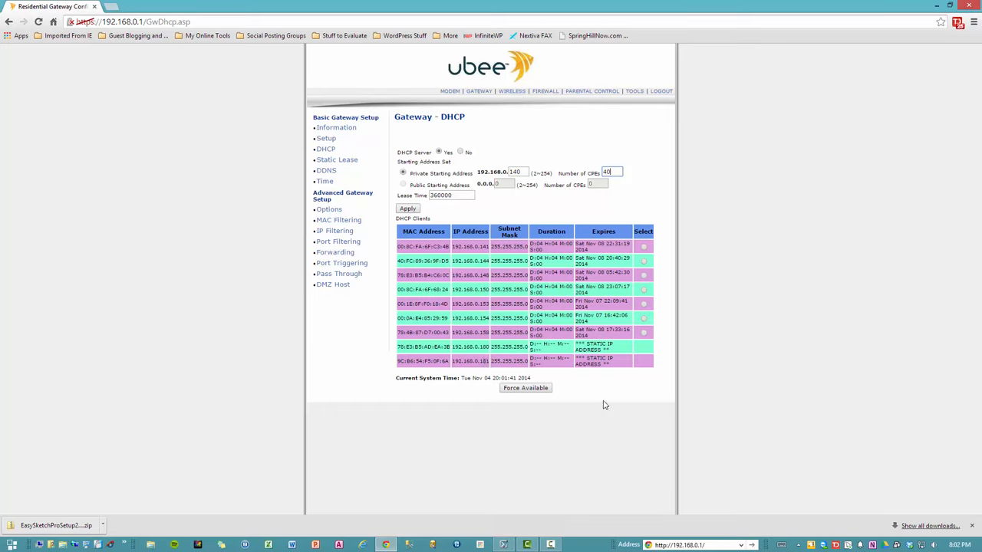
mouse_move(606, 405)
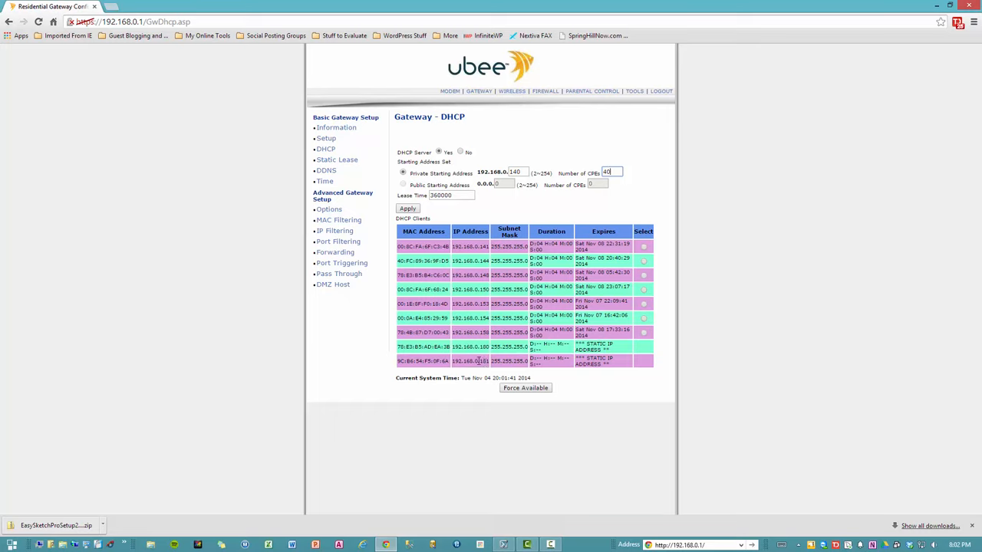
mouse_move(336, 128)
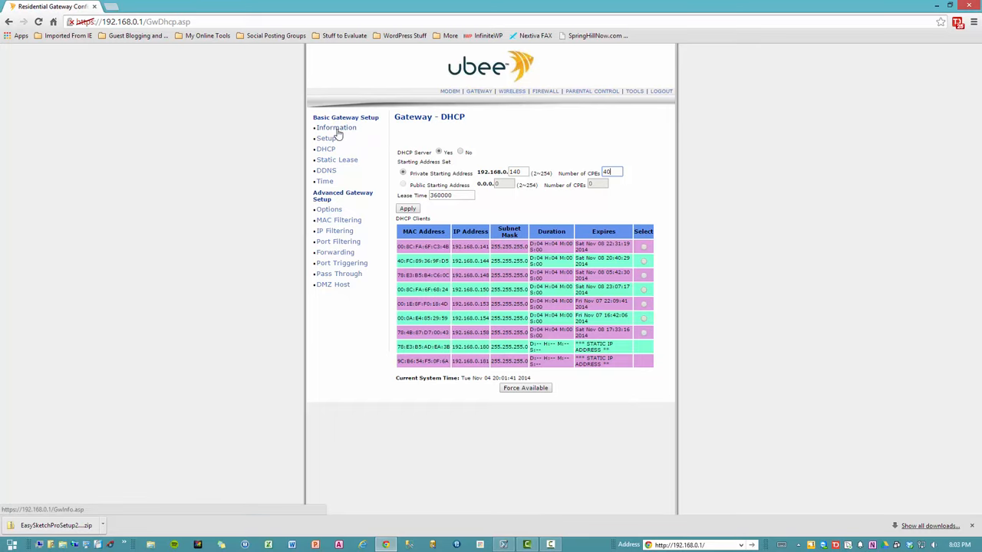
- Show the Gateway Information page to read the subnet mask, default gateway and DNS values
click(336, 128)
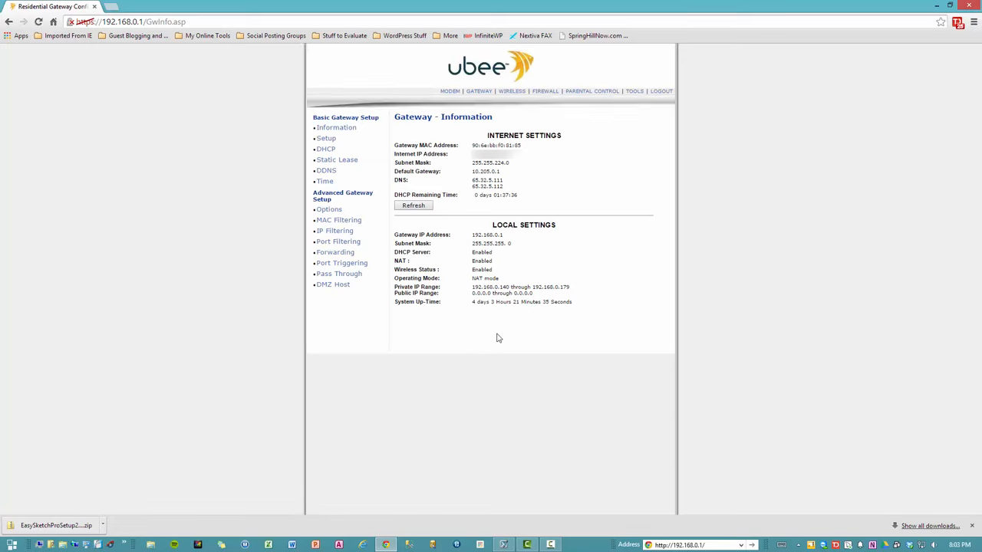
mouse_move(493, 230)
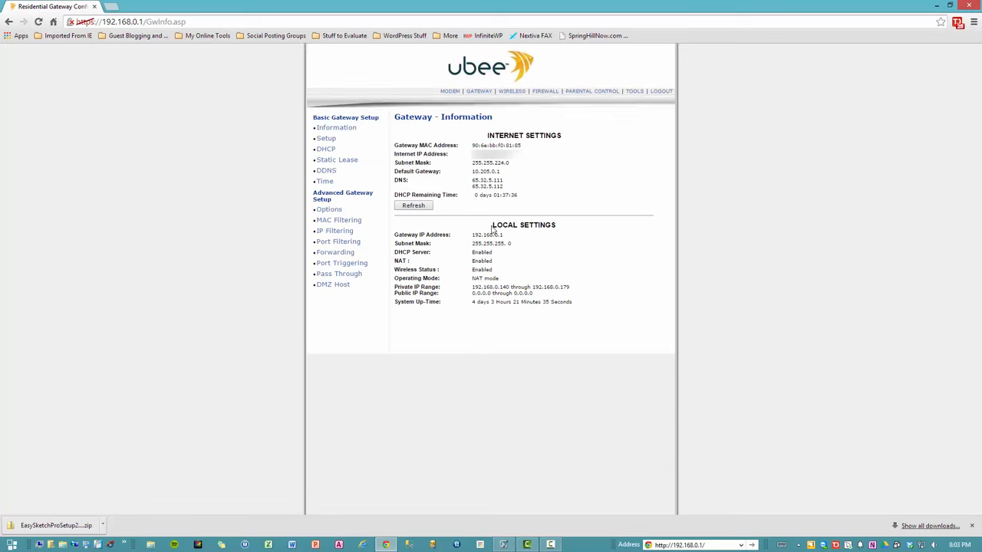
mouse_move(475, 245)
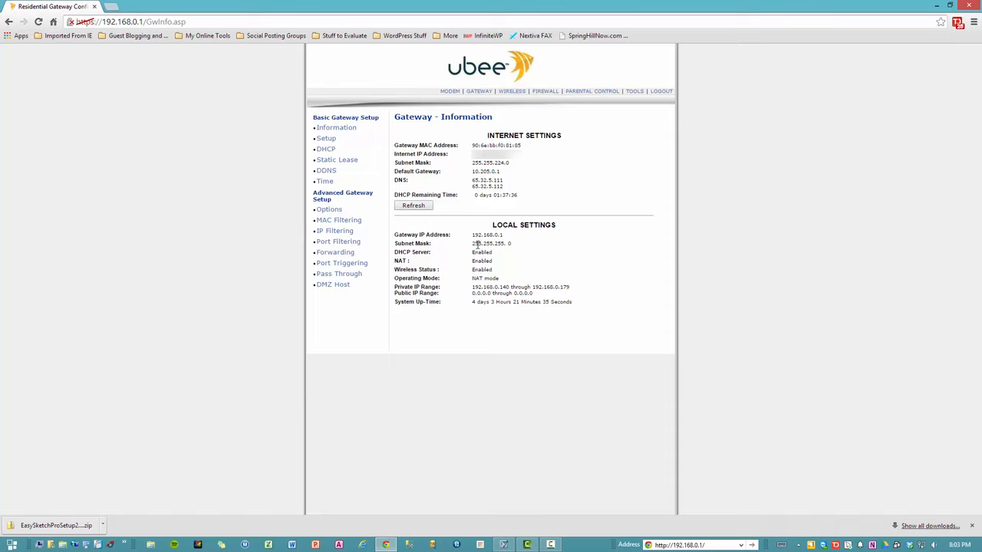
mouse_move(509, 287)
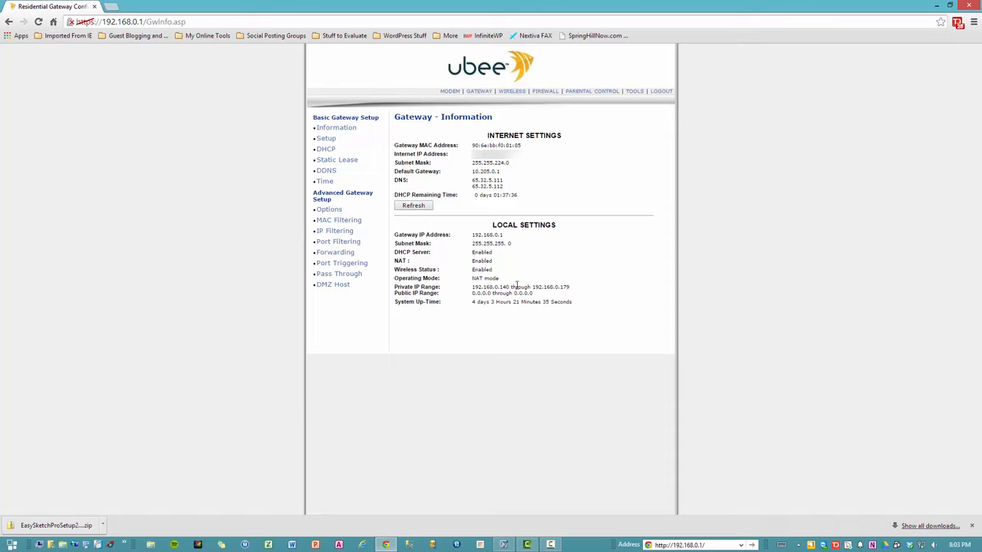
mouse_move(466, 187)
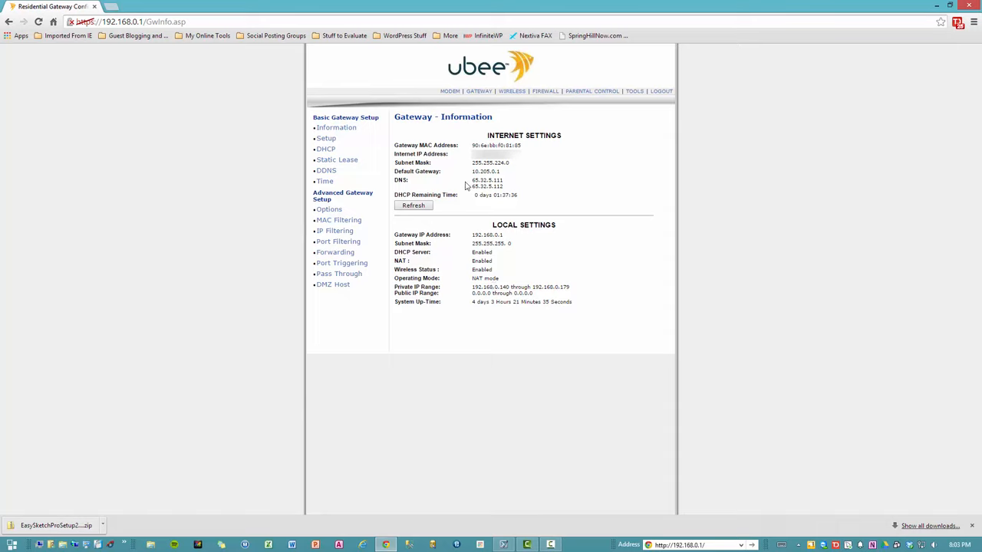
mouse_move(500, 181)
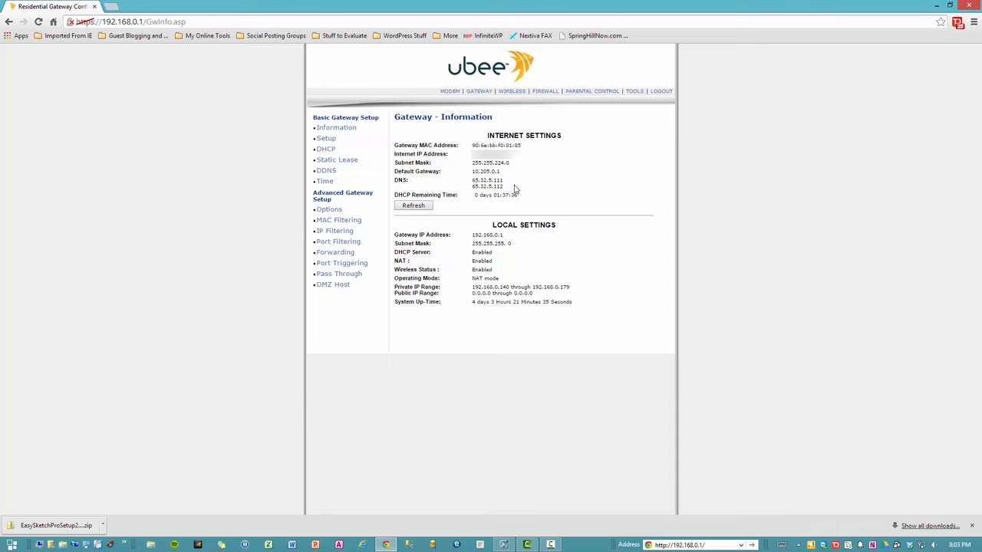
mouse_move(534, 174)
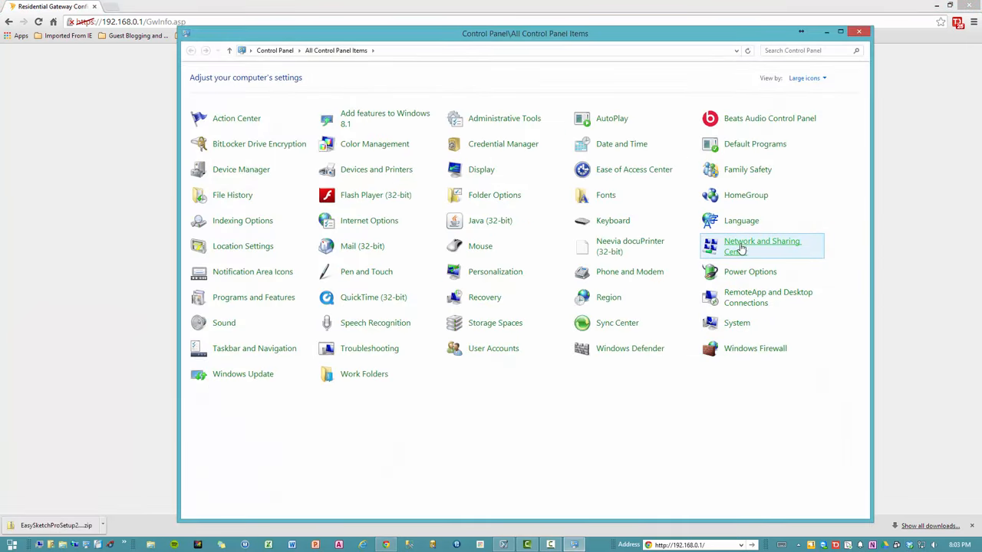
- Reach the Network Connections list and bring up the Ethernet adapter's context menu
click(761, 245)
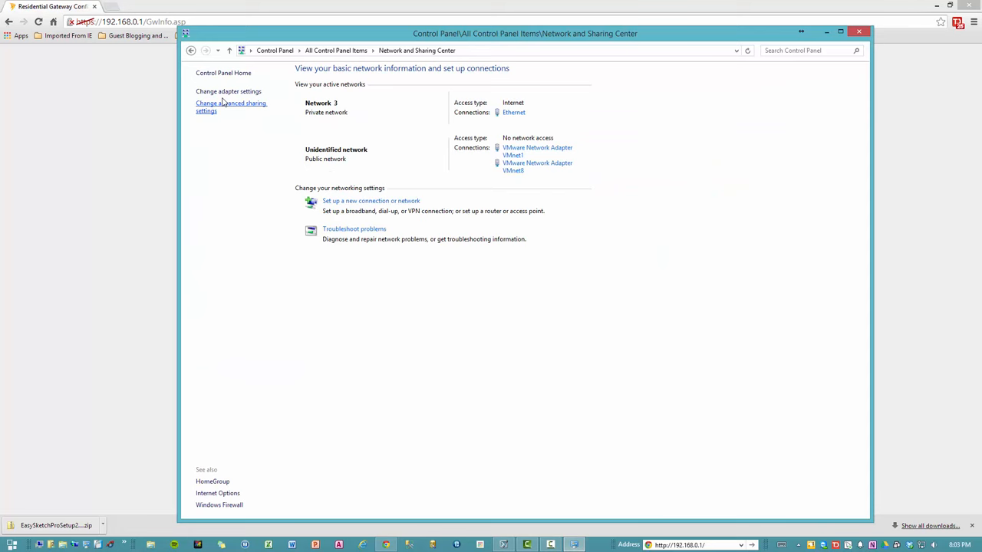
click(228, 92)
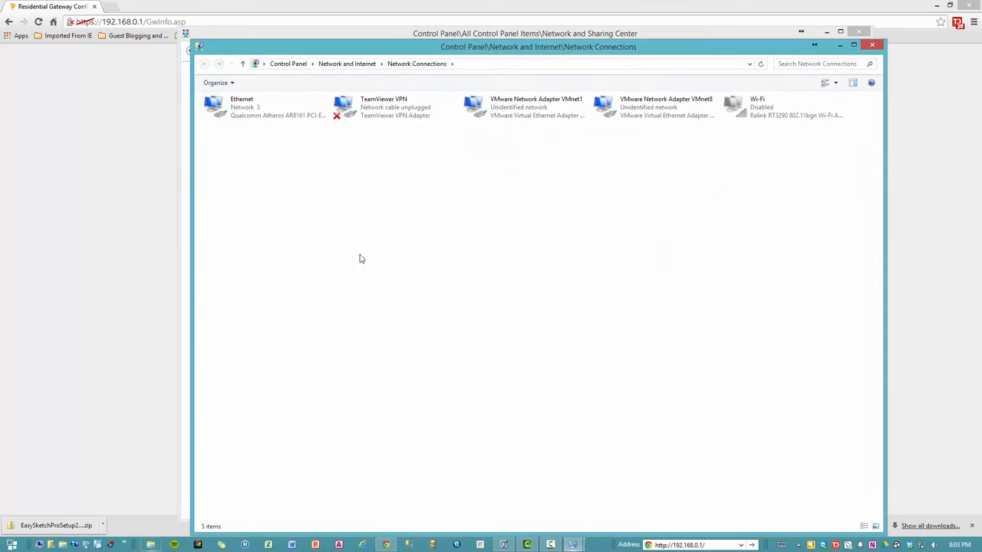
click(783, 108)
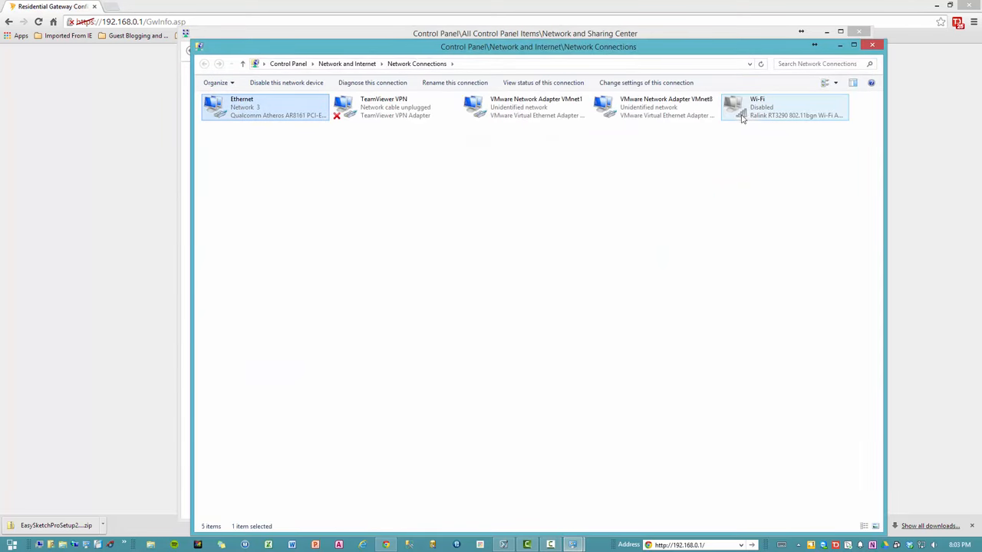
click(782, 107)
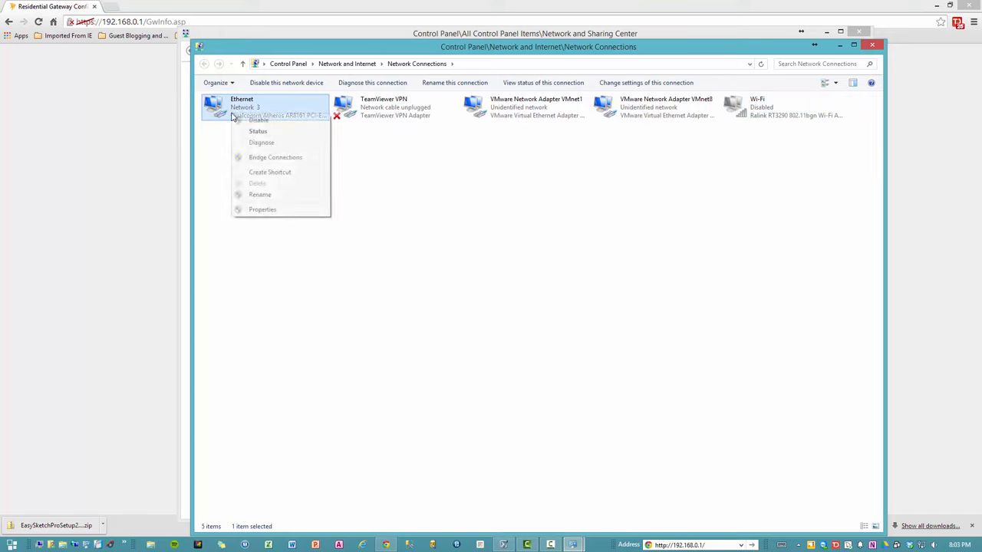
mouse_move(258, 132)
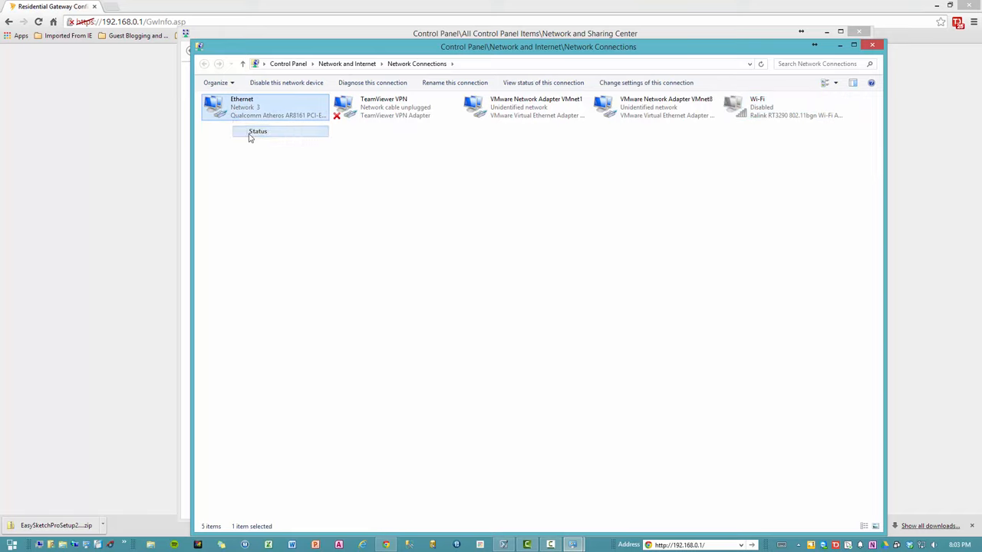
- Review the Ethernet status details of the current DHCP address, then show the adapter's Properties dialog
click(258, 131)
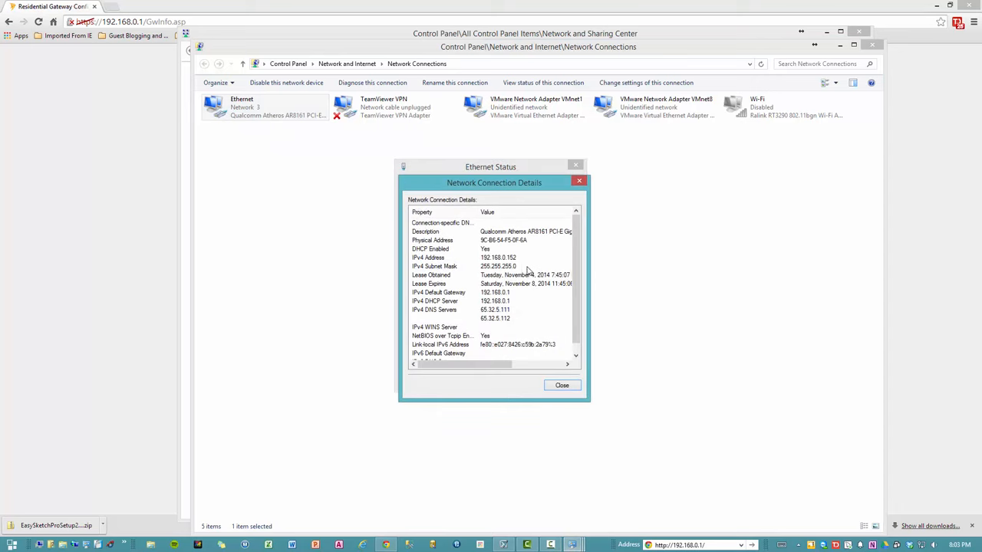
mouse_move(528, 270)
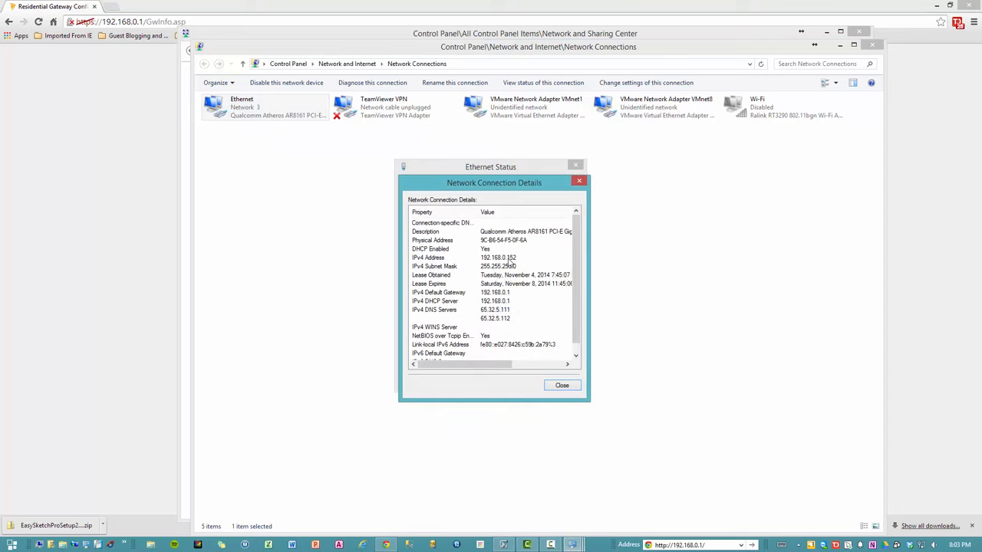
mouse_move(514, 262)
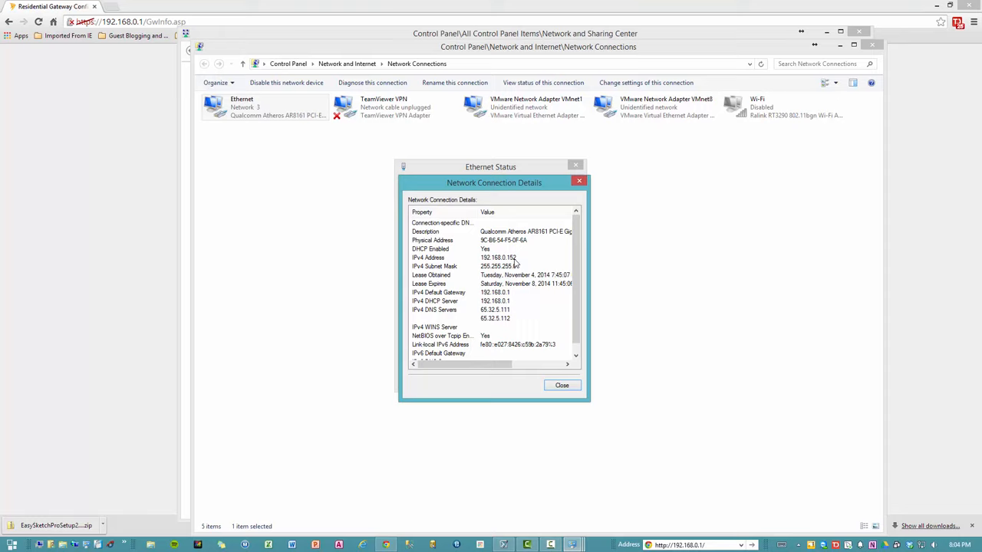
mouse_move(512, 279)
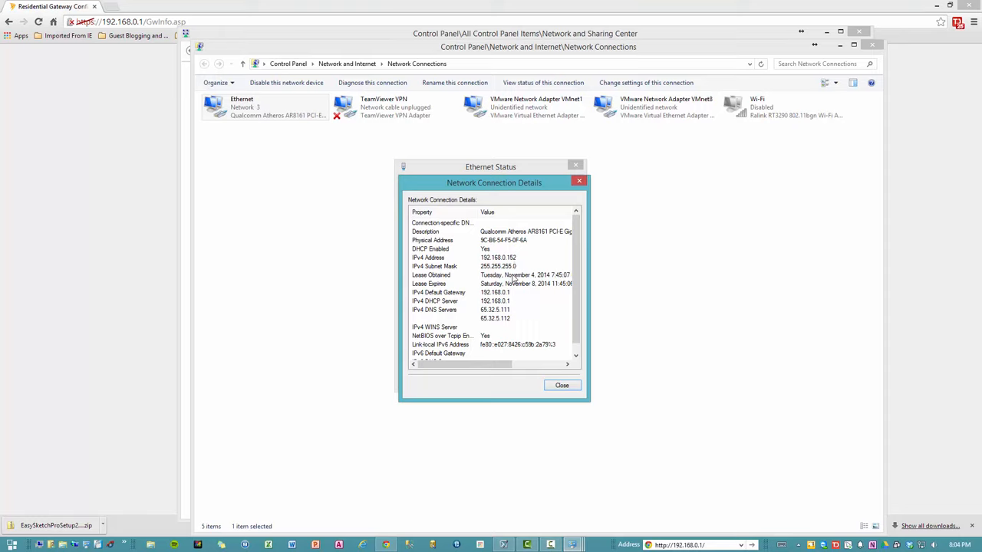
click(562, 385)
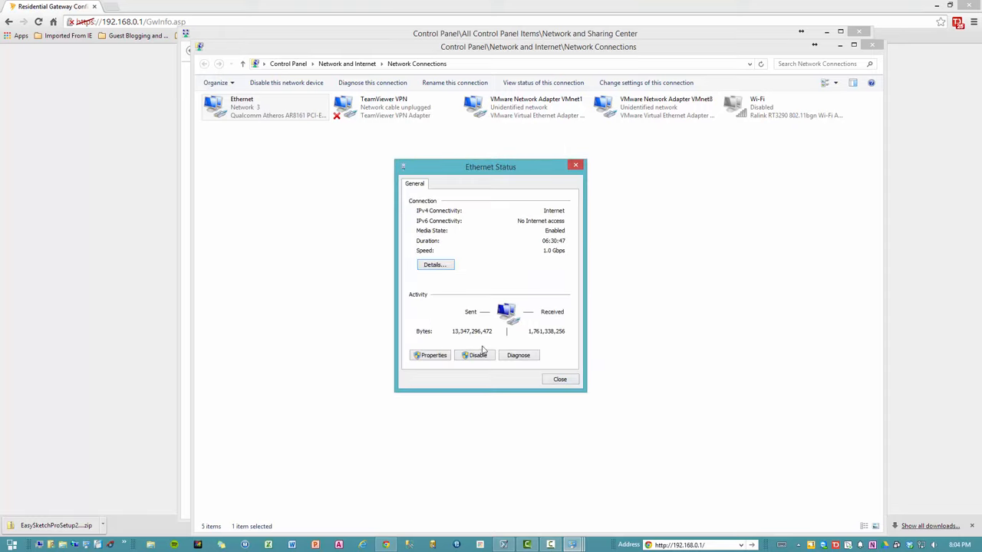
click(430, 356)
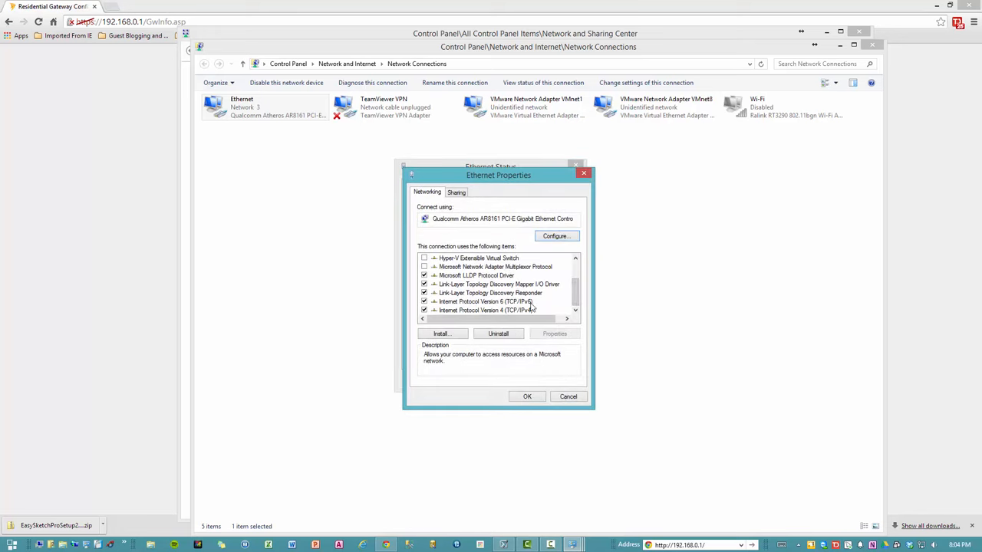
mouse_move(494, 317)
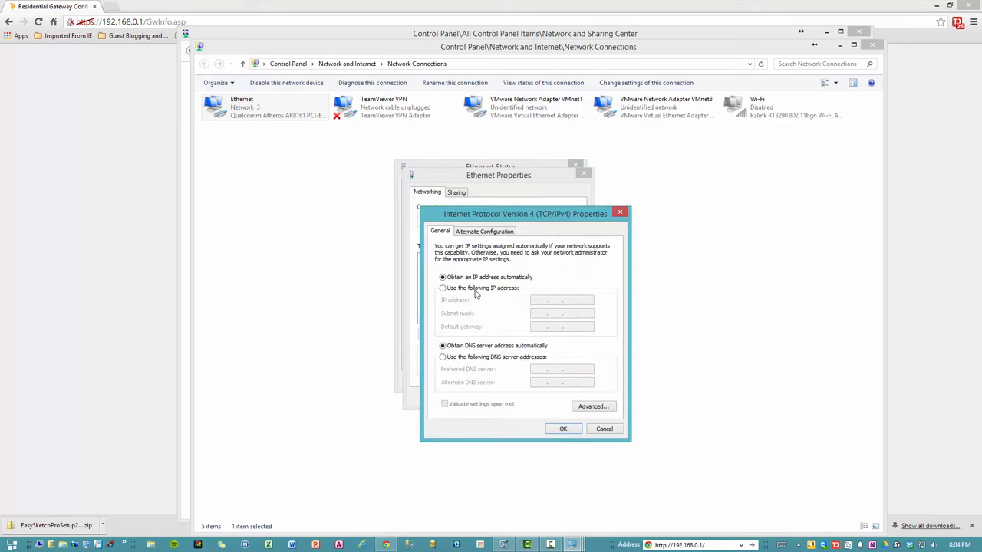
- Set IPv4 to static 192.168.0.182, mask 255.255.255.0, gateway 192.168.0.1, DNS 65.32.5.111 and 65.32.5.112
click(442, 288)
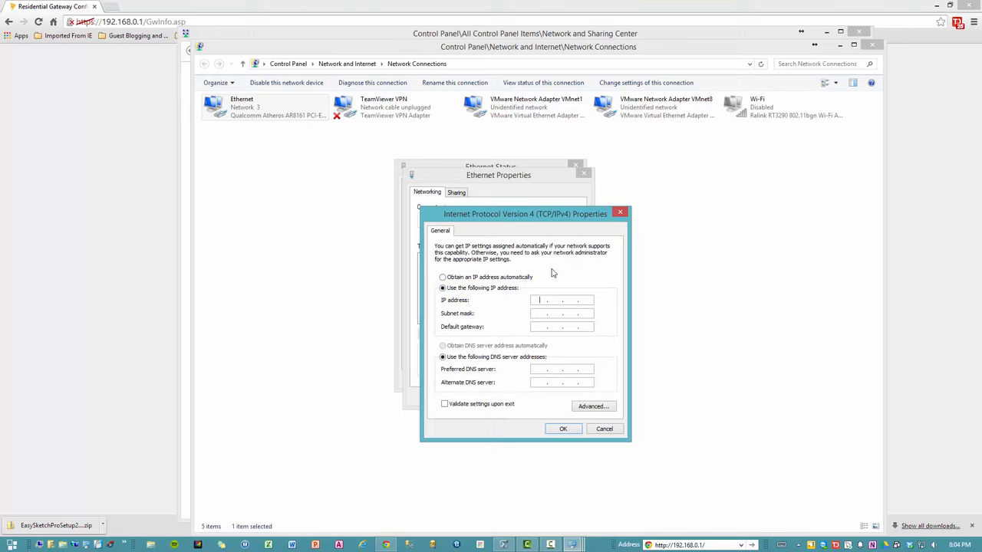
text(192.168.0)
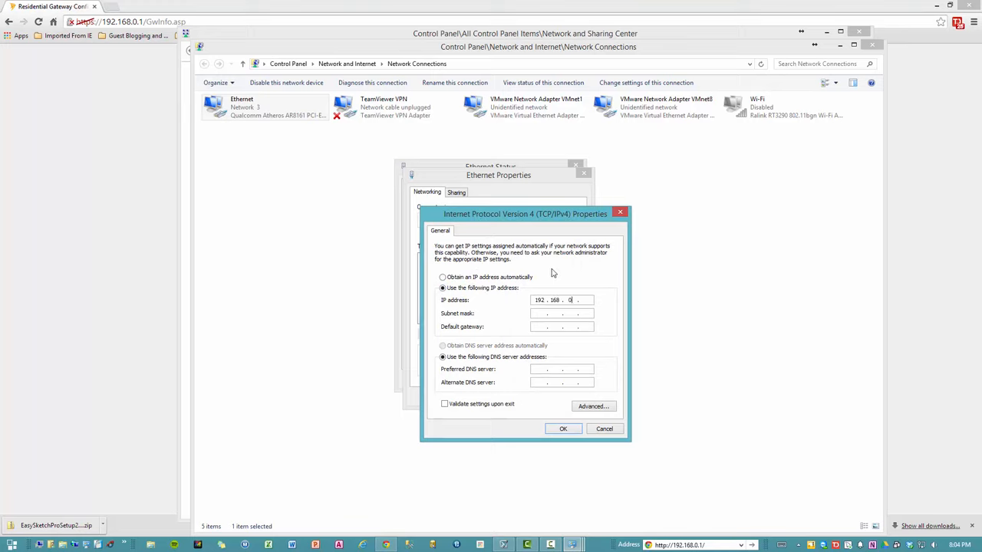
text(182)
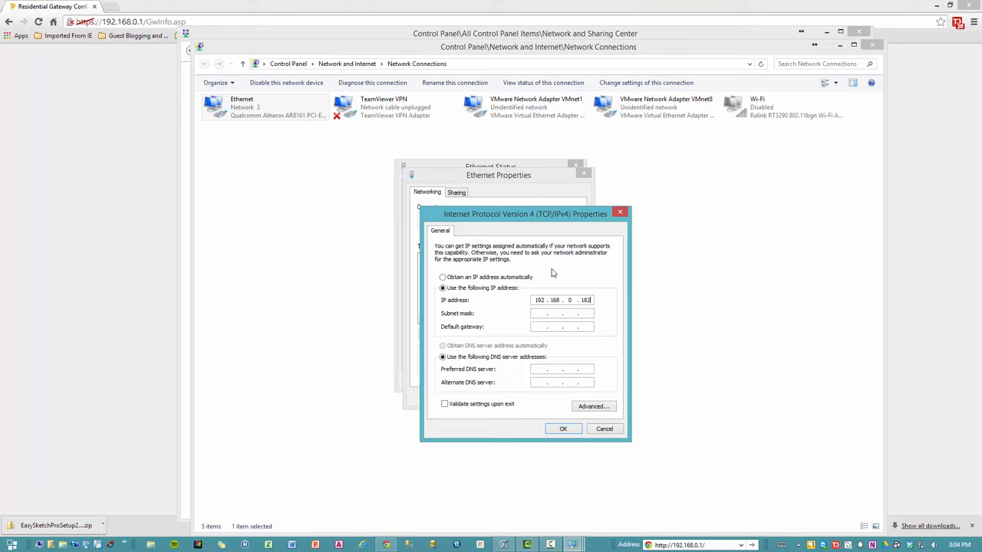
text(255.255.255.0)
click(562, 327)
text(192 . 168 . 0 . 1)
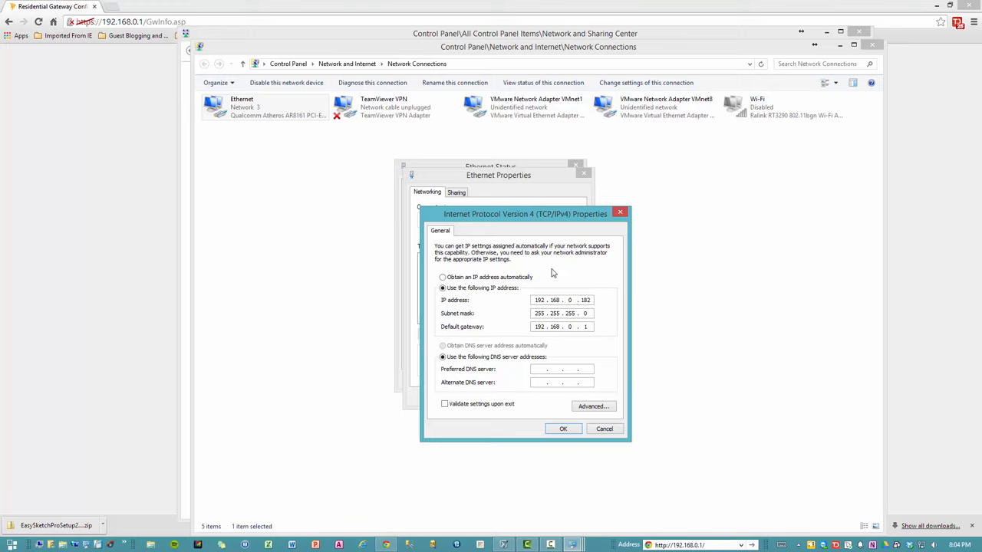
text(65 . 32 . 5 . 111)
text(65 . 32 . 5 . 112)
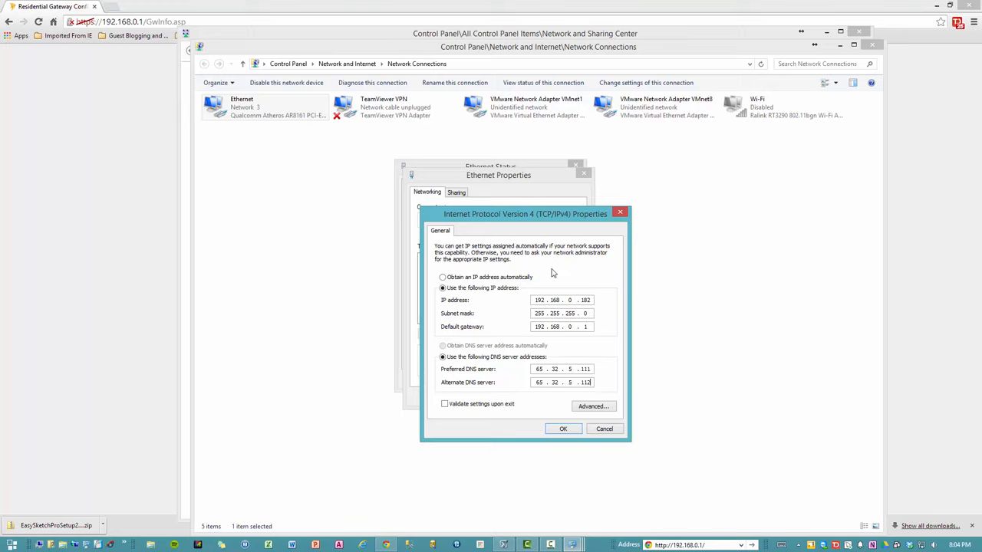
- Save the static IPv4 settings and verify in Ethernet Details that DHCP is disabled with address 192.168.0.182
click(564, 428)
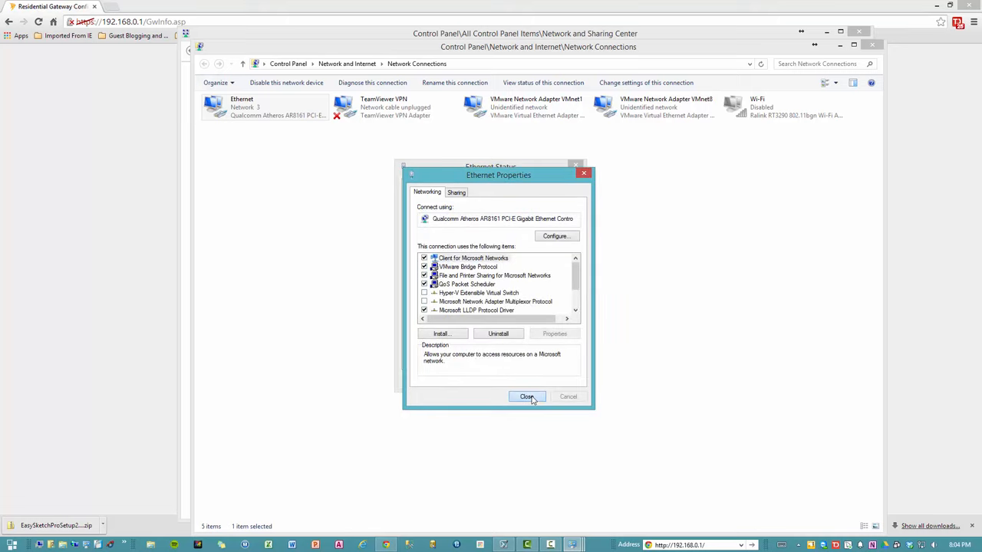
click(527, 396)
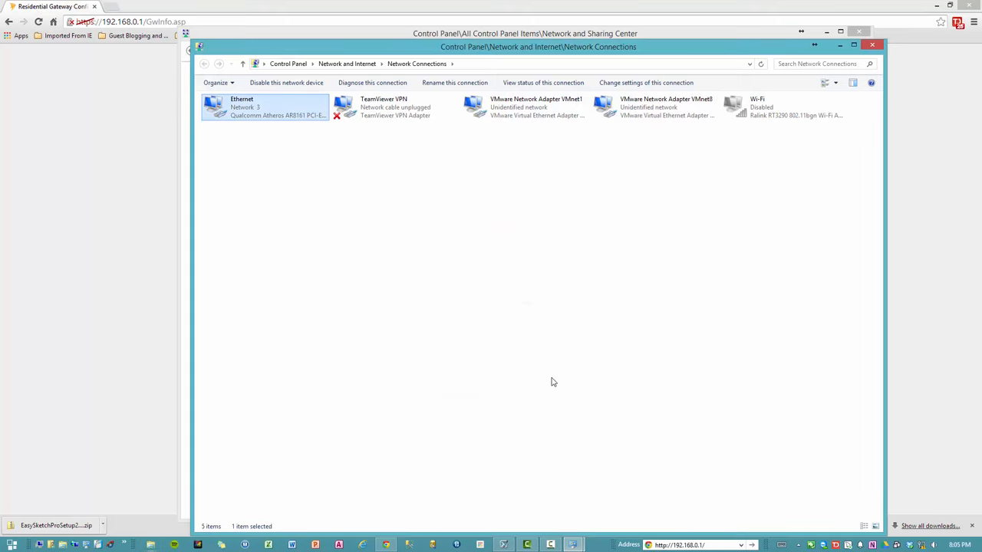
right_click(264, 107)
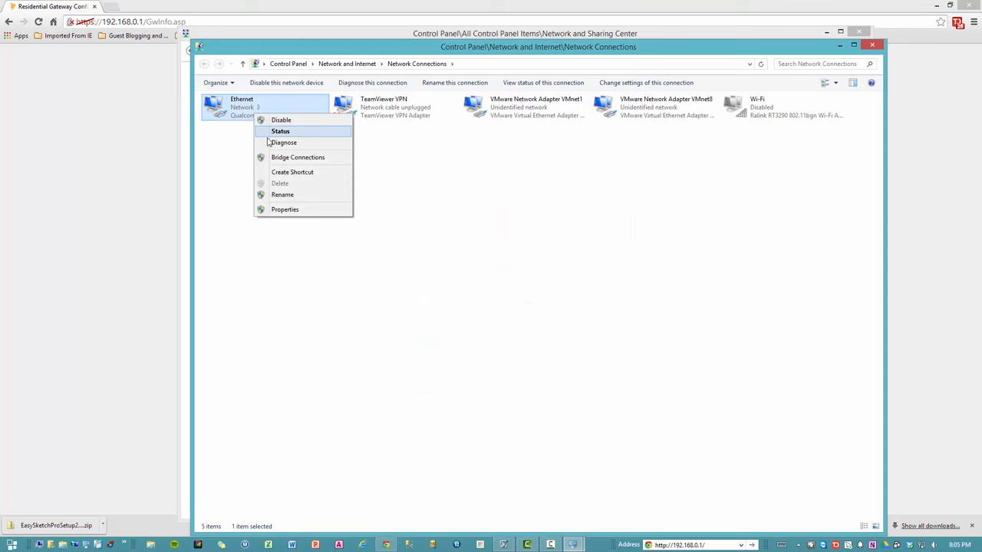
click(279, 130)
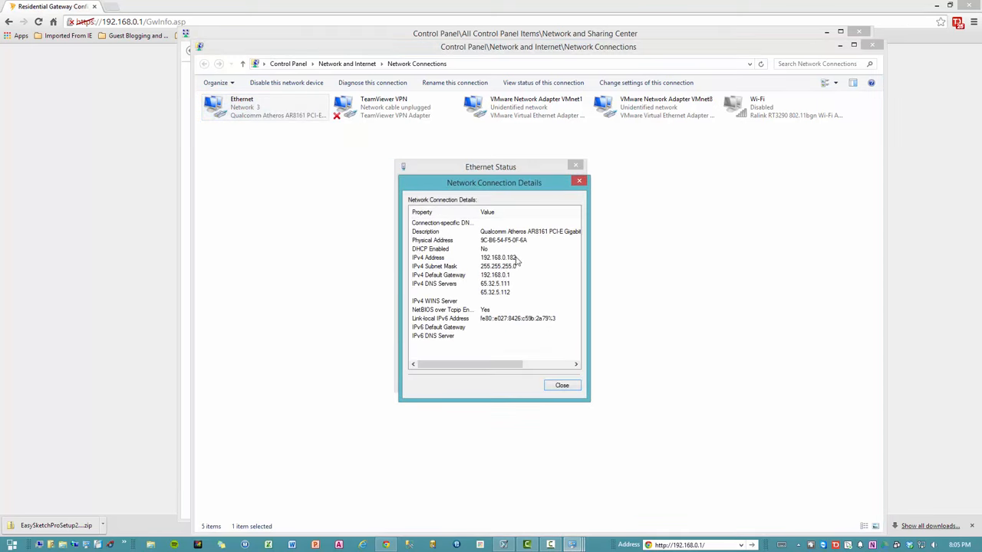
click(561, 385)
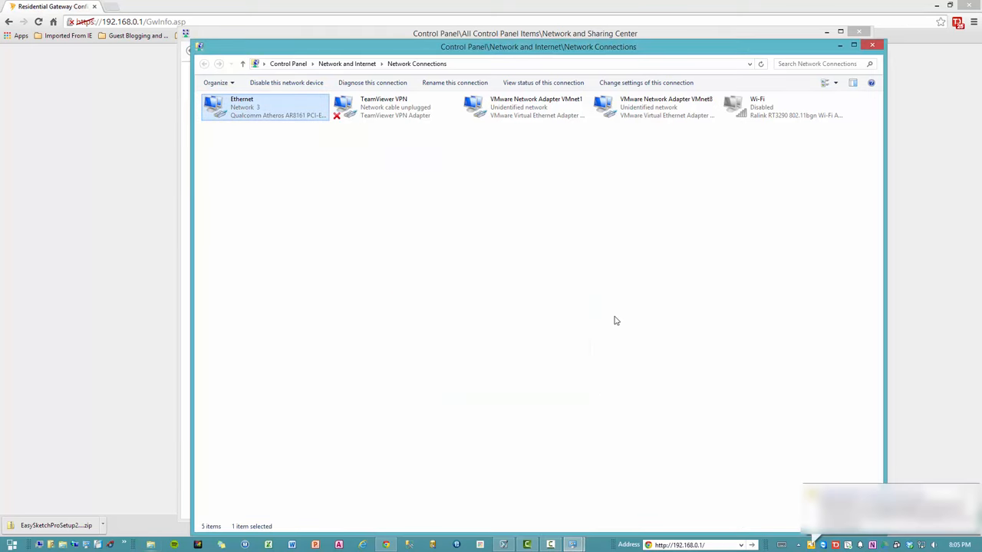